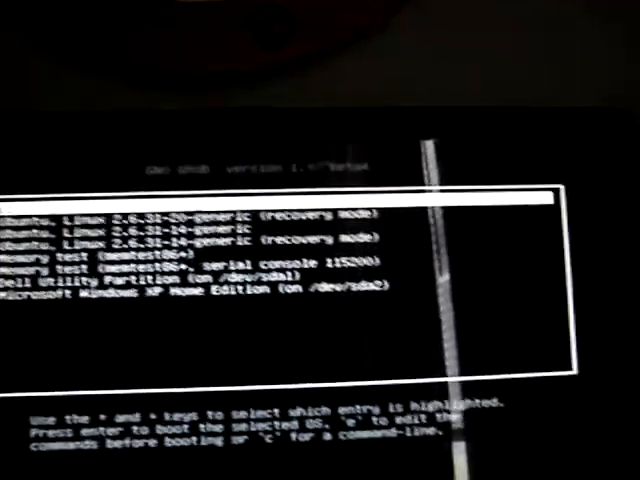
Step: Boot the highlighted first Ubuntu Linux 9.10 entry from the GRUB menu
key(Return)
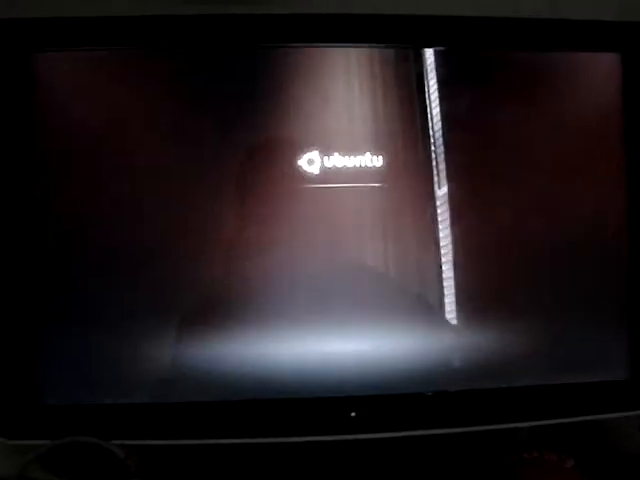